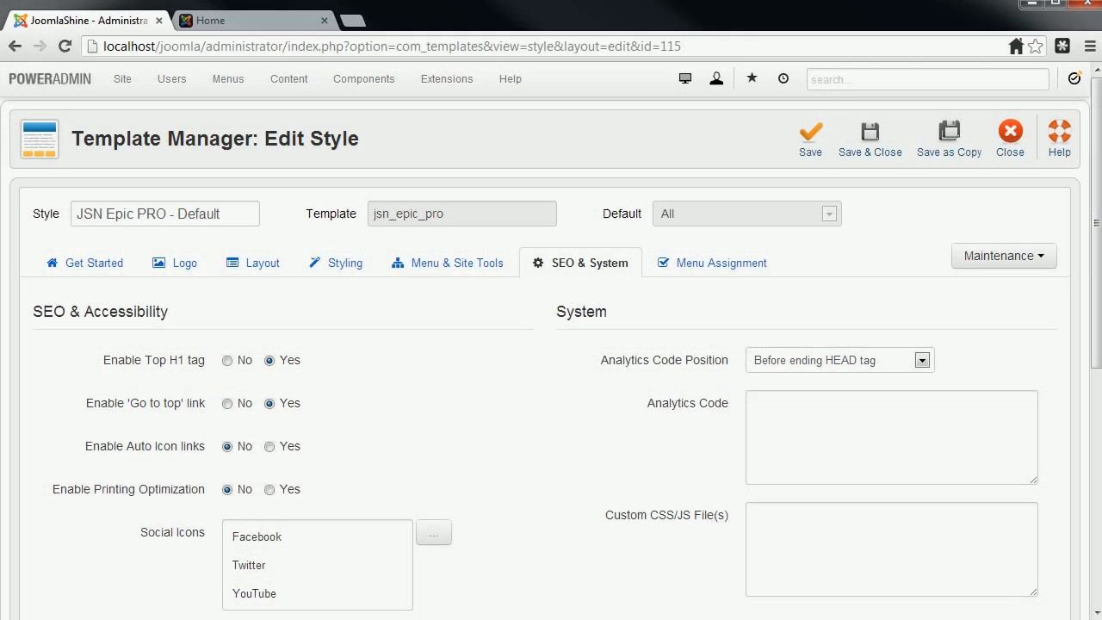
mouse_move(664, 472)
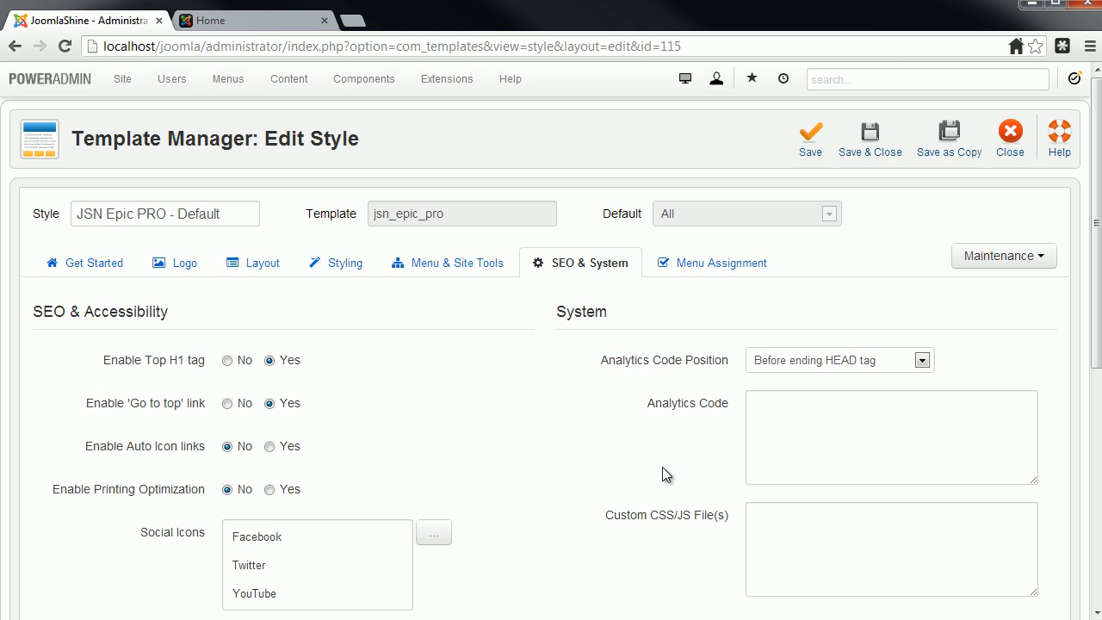
mouse_move(492, 399)
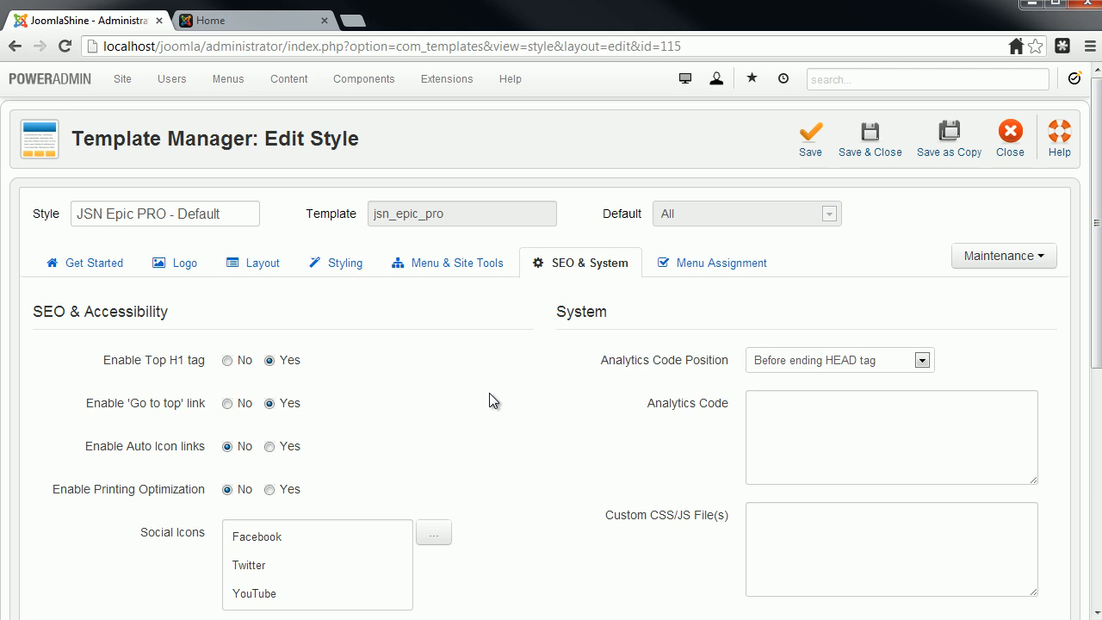
mouse_move(362, 380)
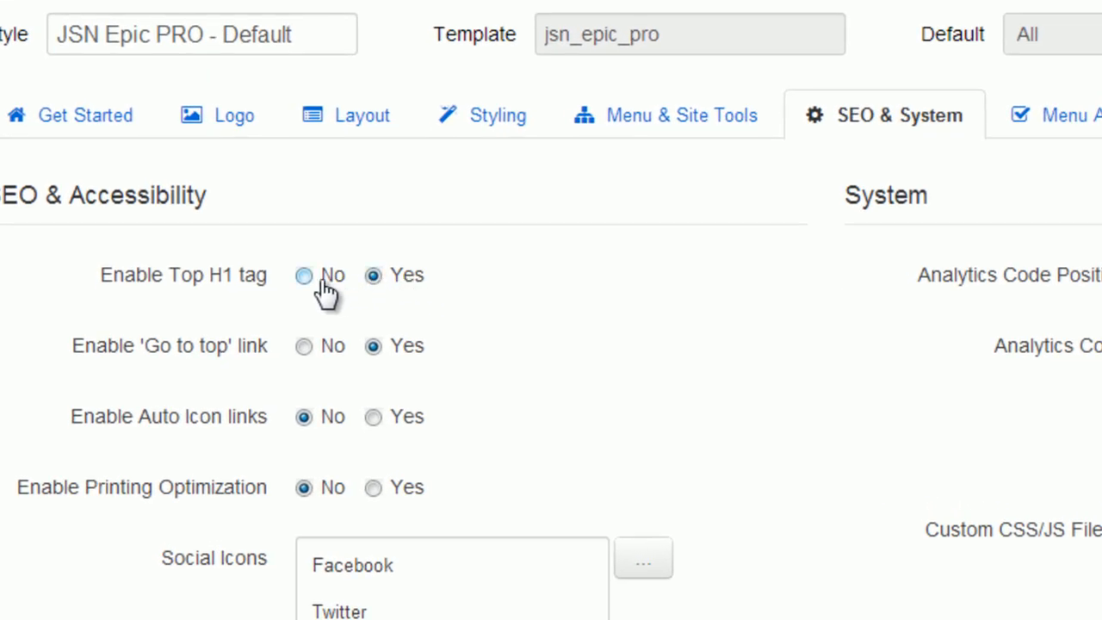
Step: Set Enable Top H1 tag and the 'Go to top' link both to Yes
click(303, 275)
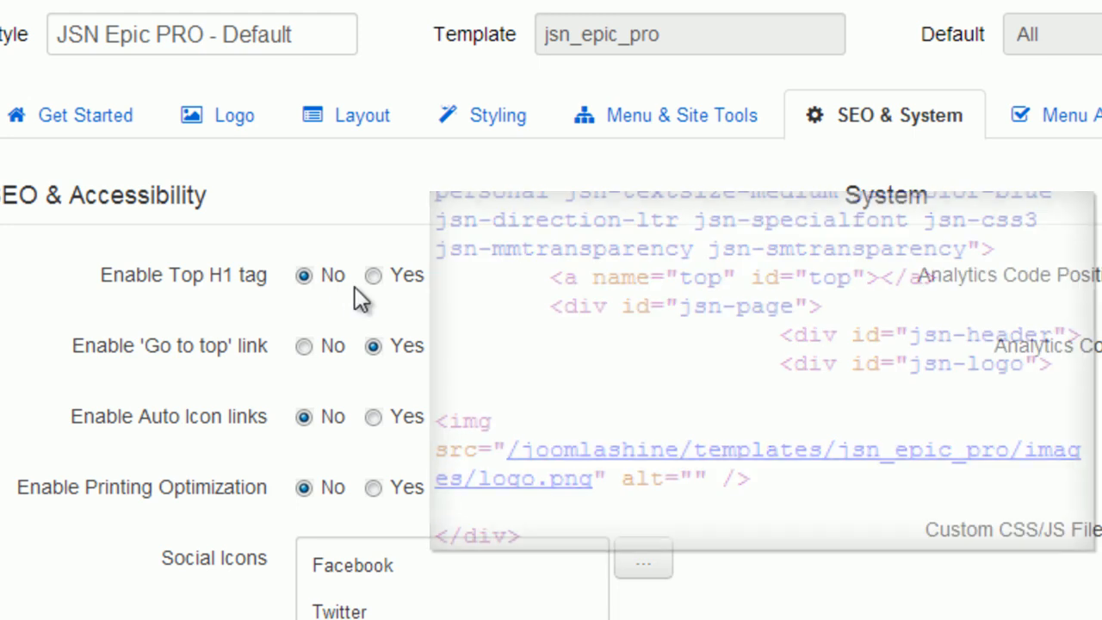
click(370, 275)
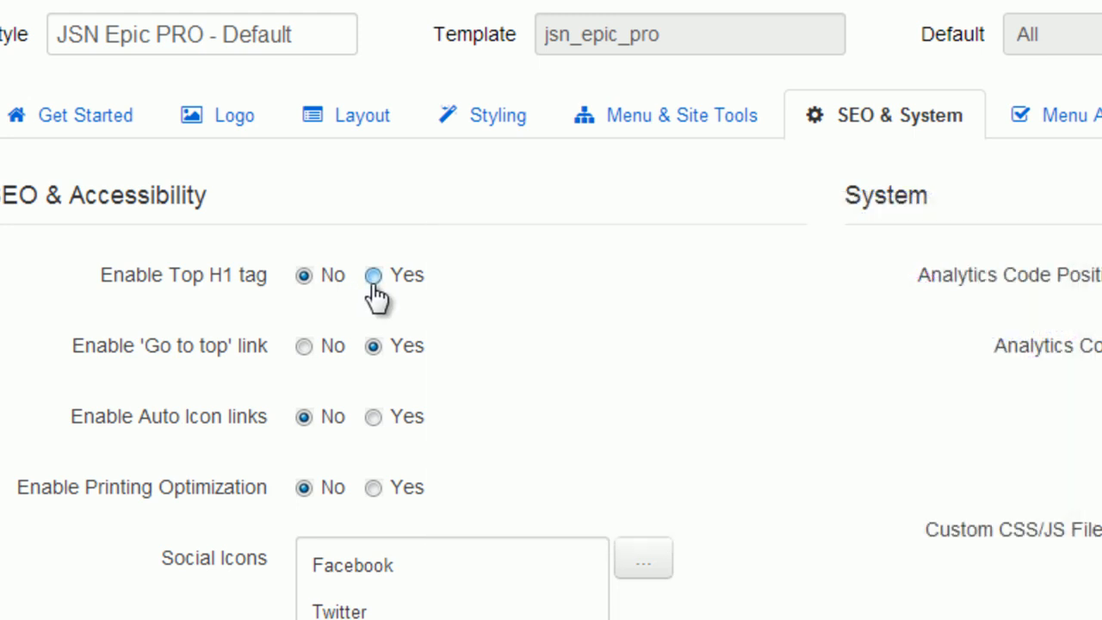
click(372, 276)
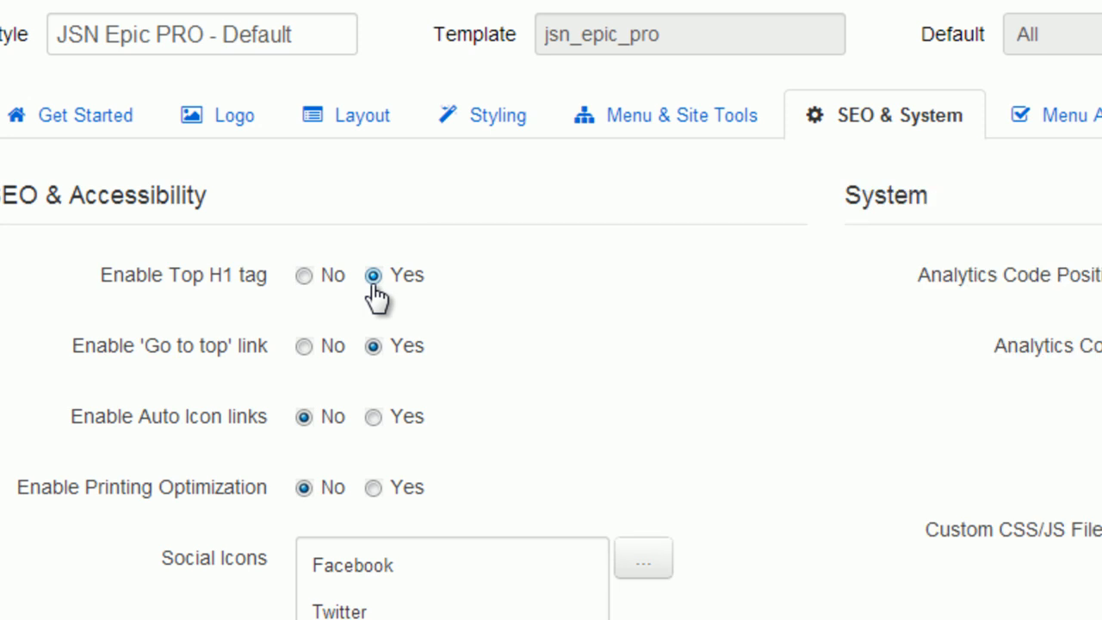
click(303, 346)
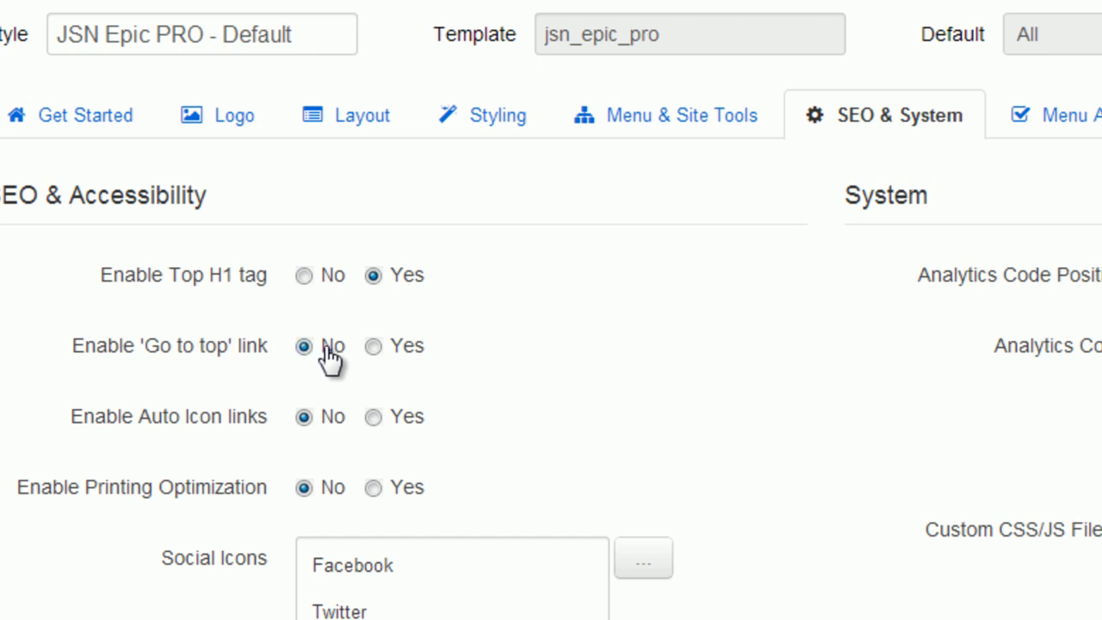
click(375, 345)
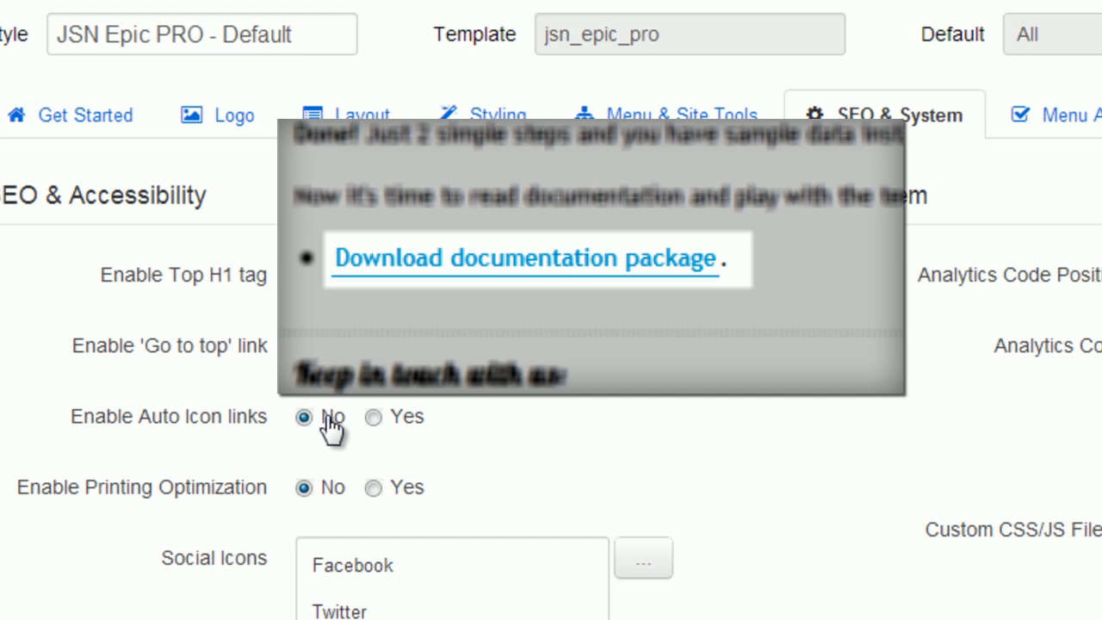
Step: Set Auto Icon links and Printing Optimization both to Yes
click(370, 417)
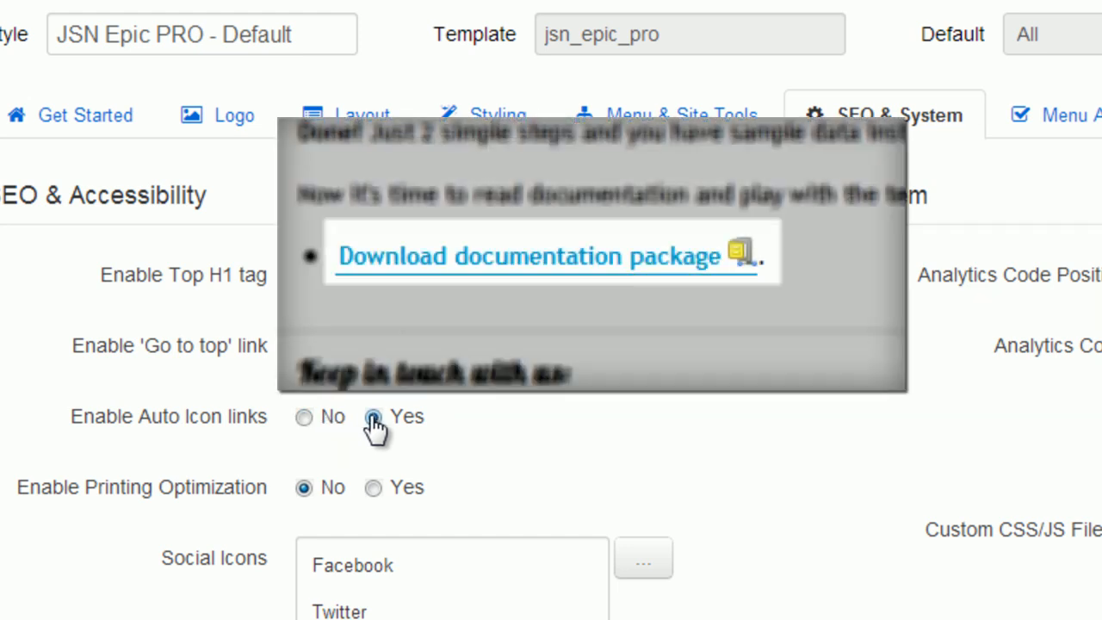
click(370, 419)
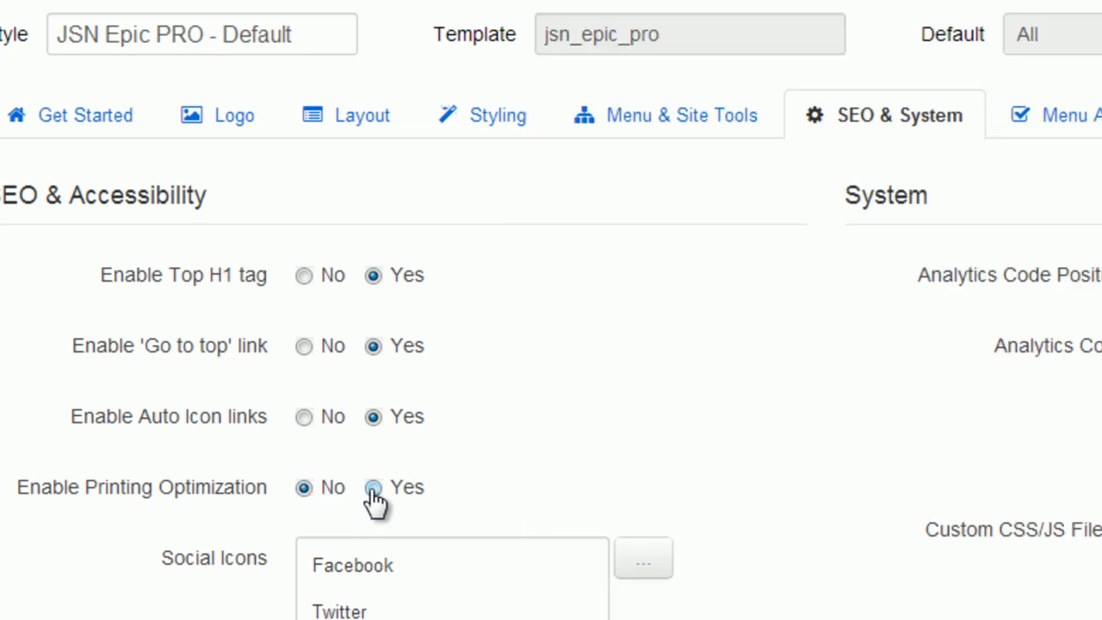
click(370, 487)
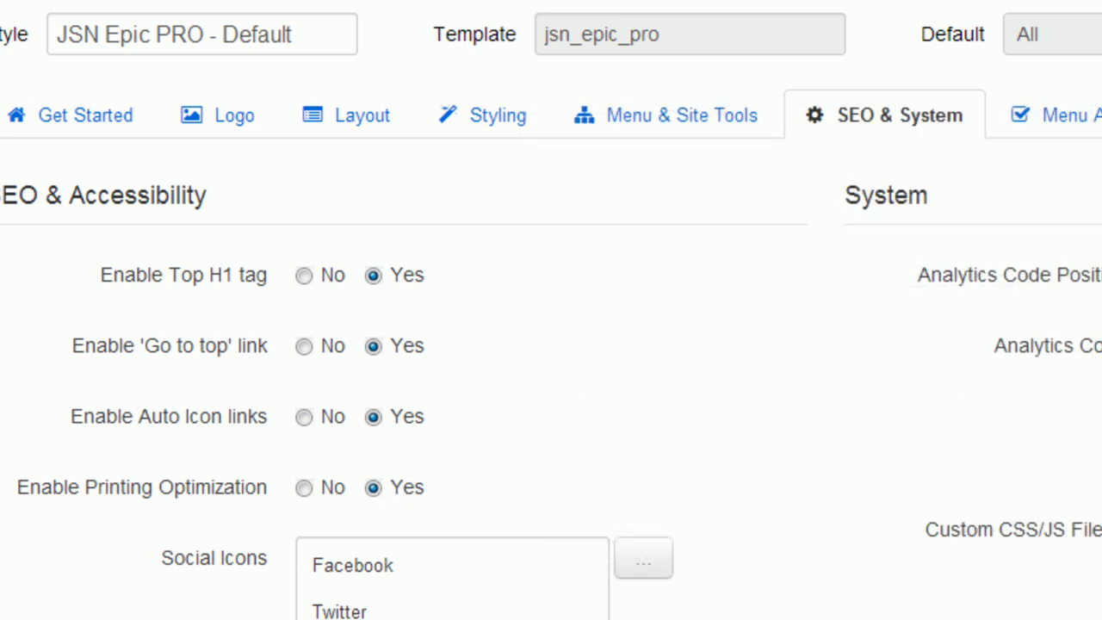
scroll(down, 3)
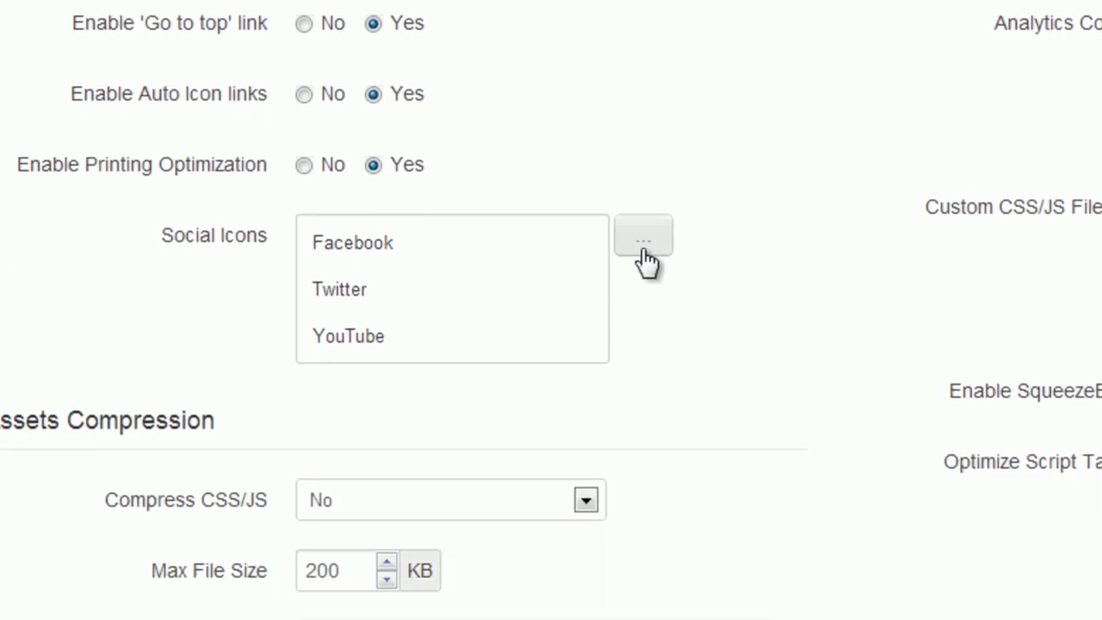
click(640, 234)
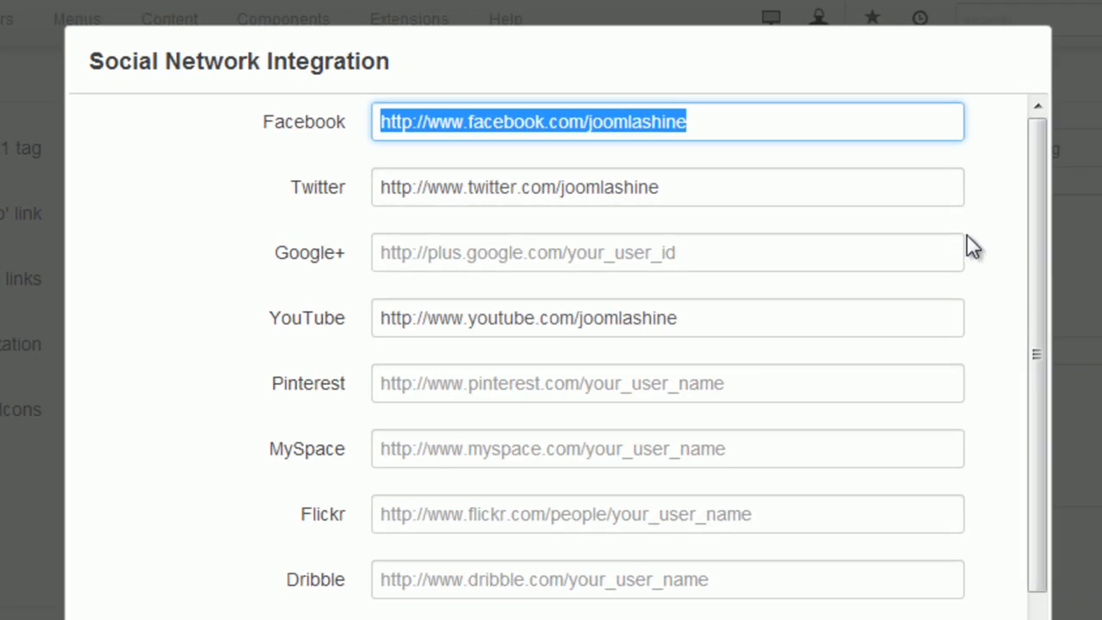
mouse_move(916, 187)
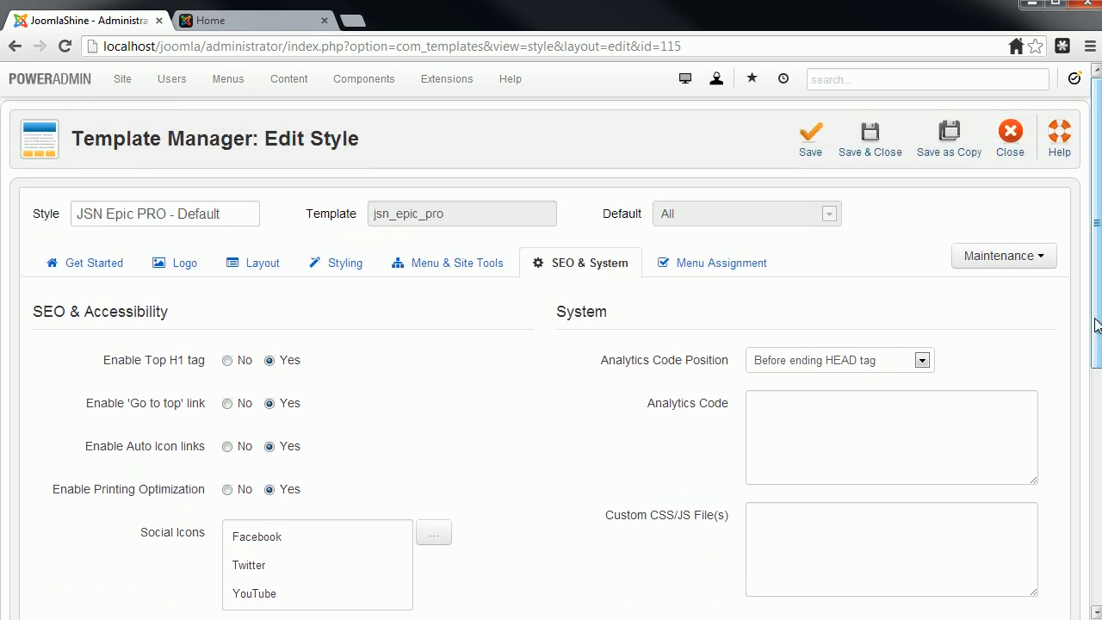
click(233, 21)
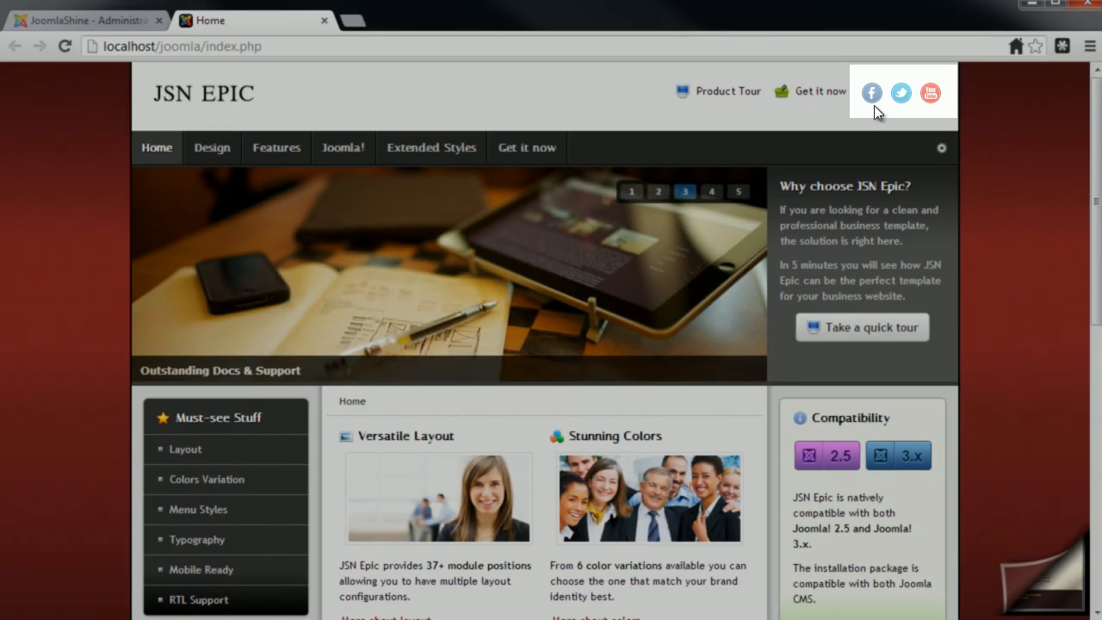
click(86, 20)
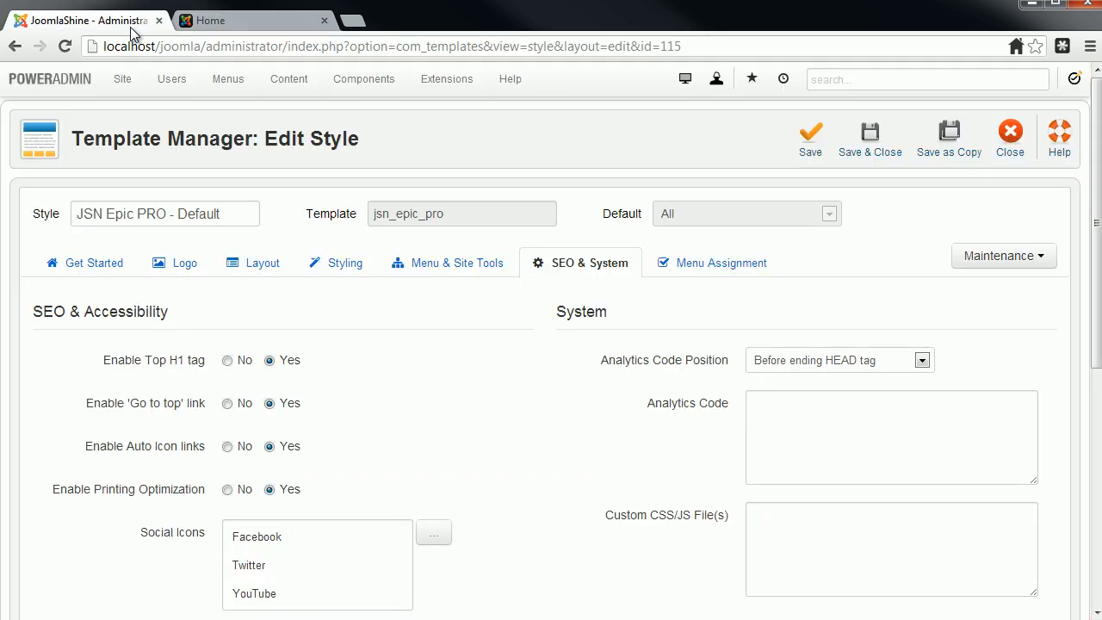
mouse_move(434, 472)
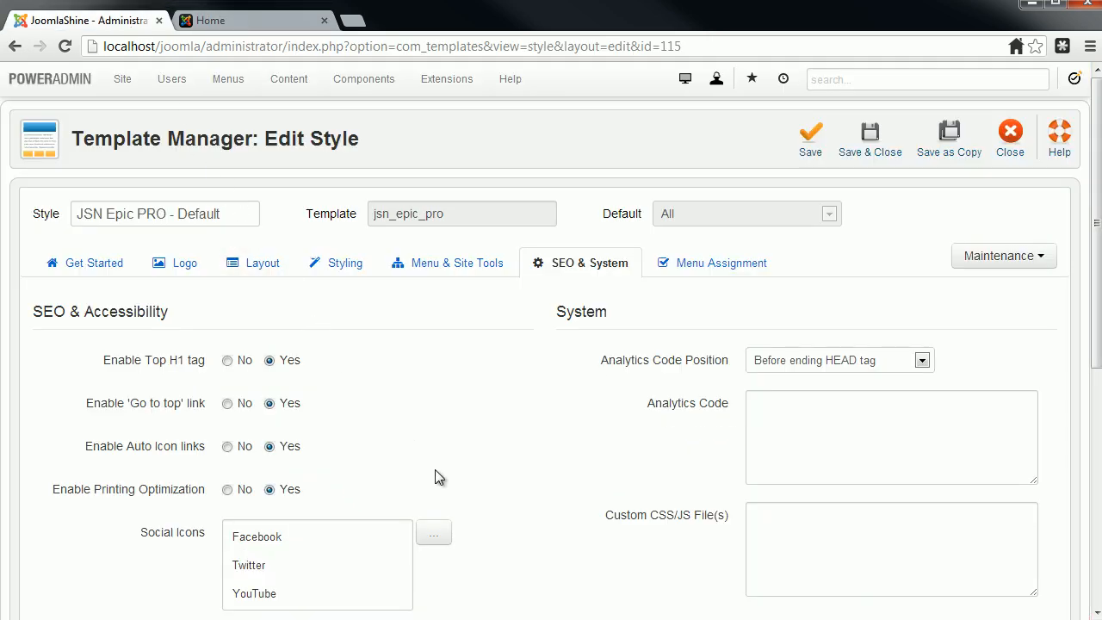
mouse_move(486, 485)
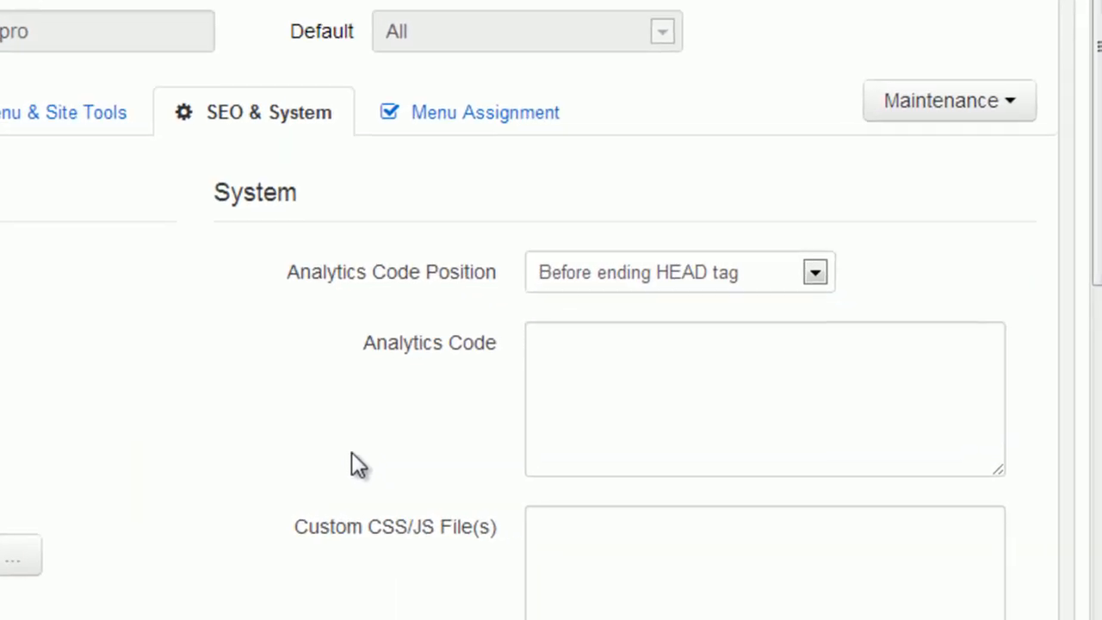
mouse_move(868, 313)
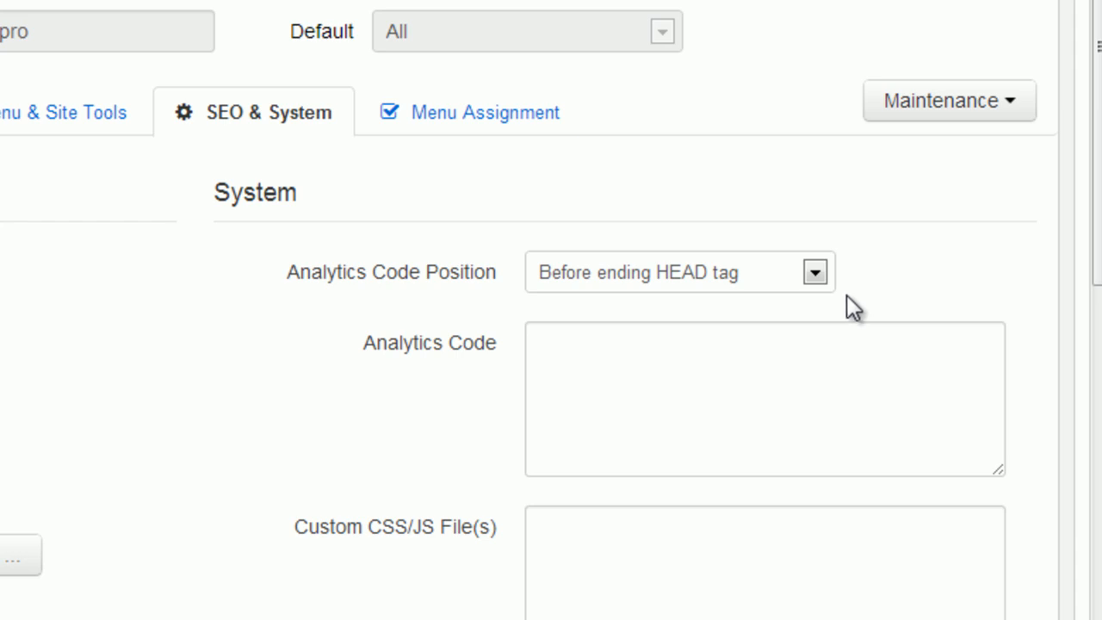
Step: Enter new-customize-template.css in the Custom CSS/JS File(s) box
click(814, 272)
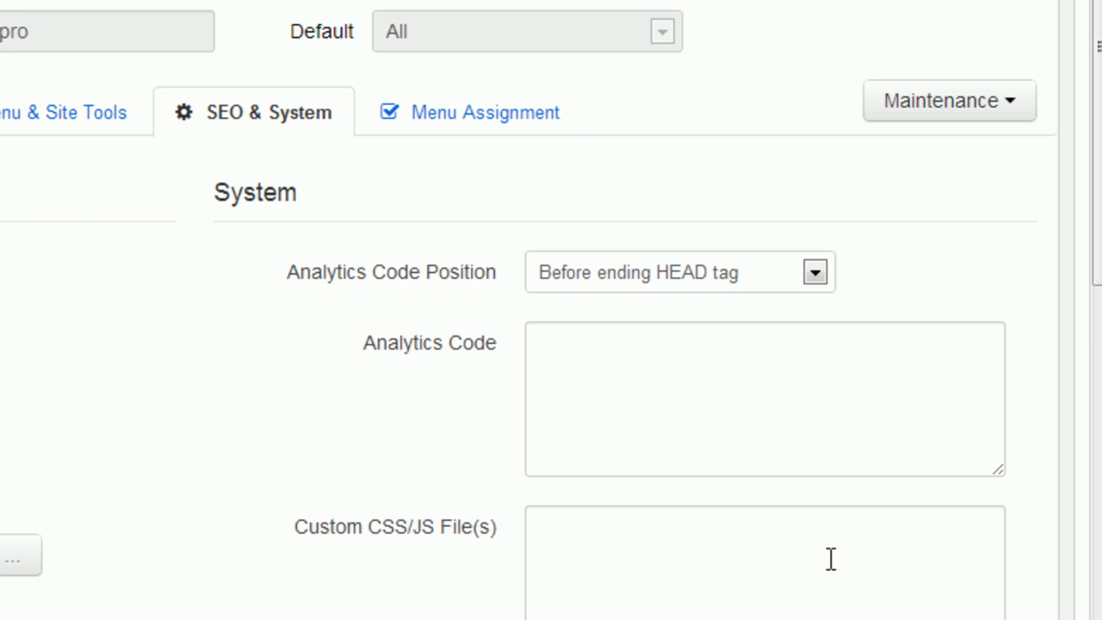
click(830, 559)
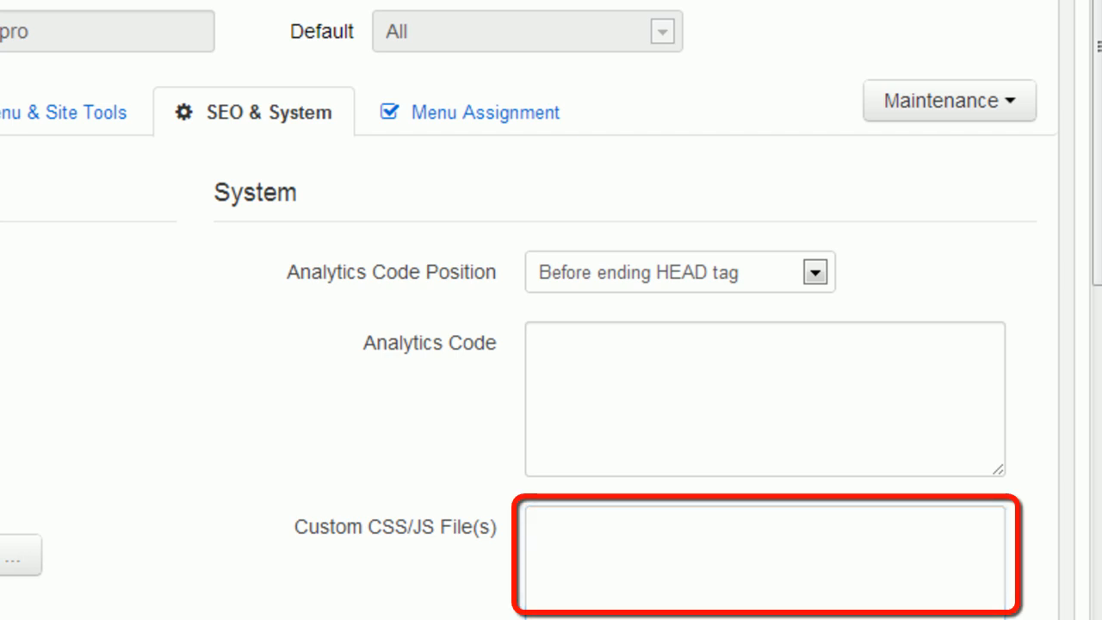
text(new-customize-template.css)
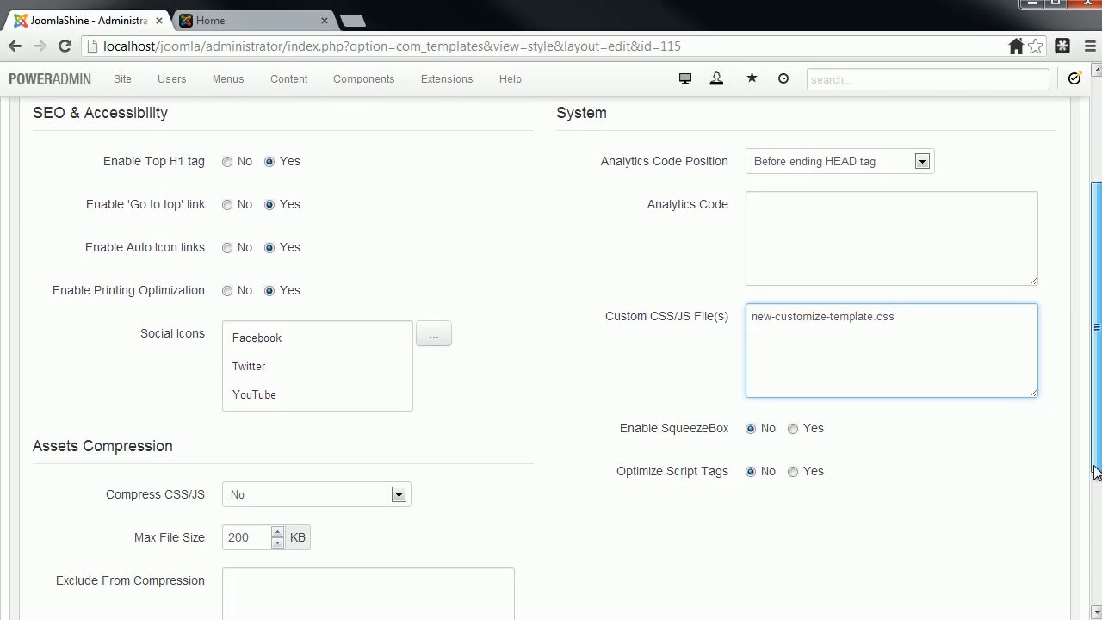
scroll(down, 3)
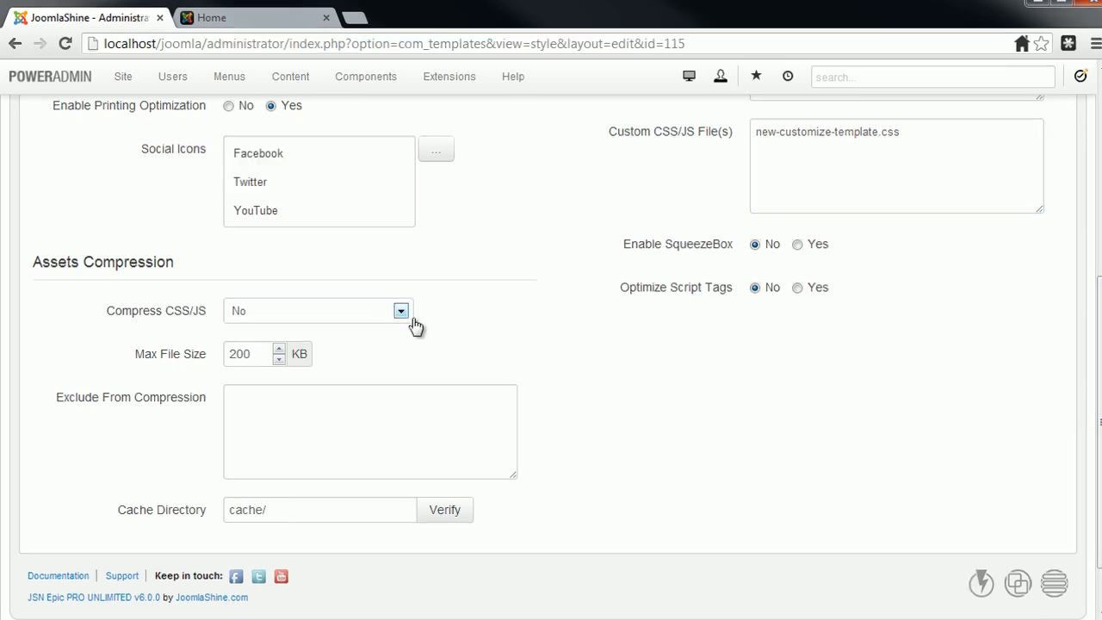
click(399, 310)
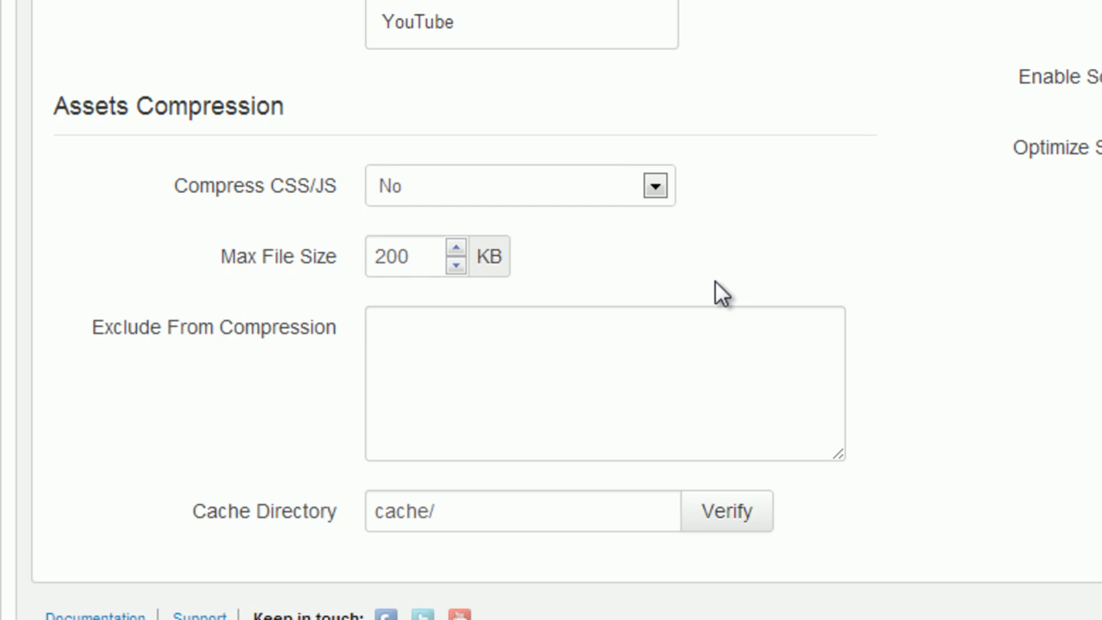
mouse_move(469, 284)
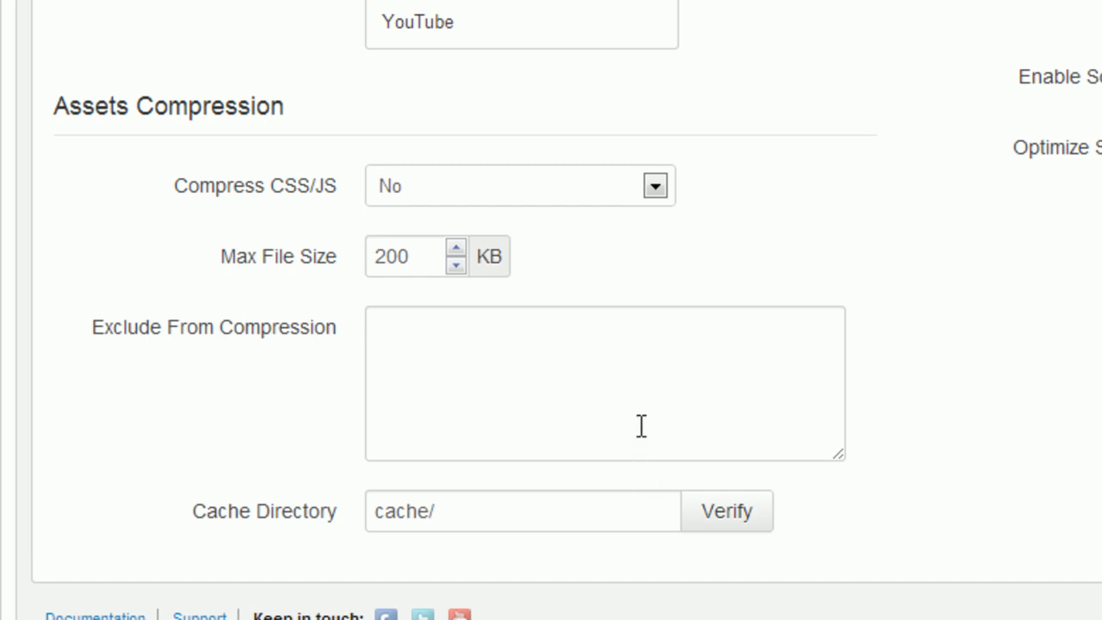
click(637, 427)
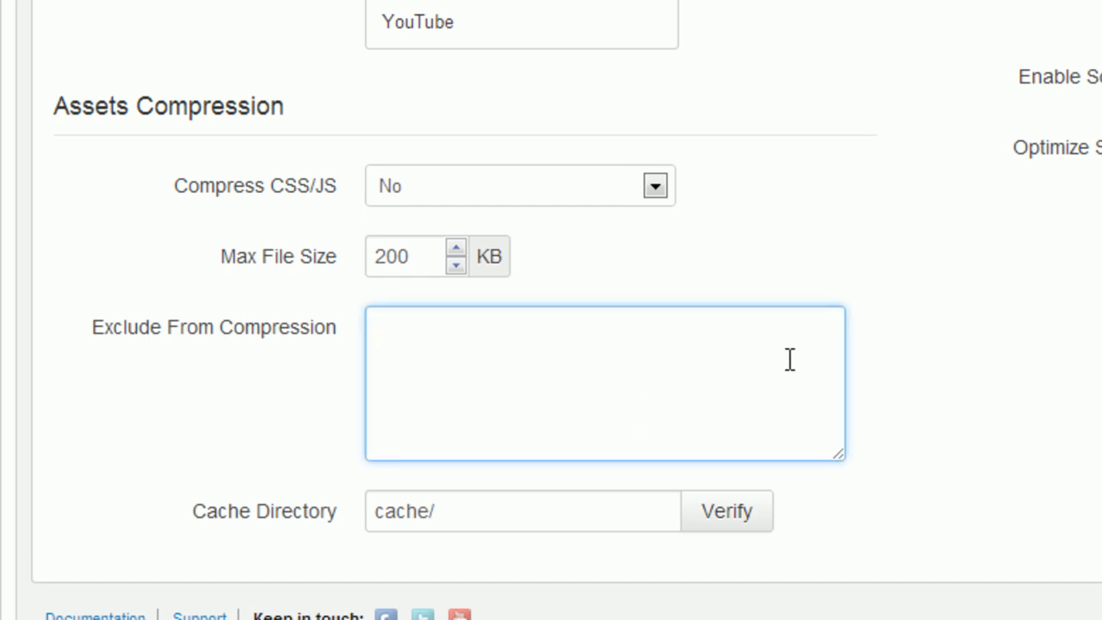
mouse_move(802, 353)
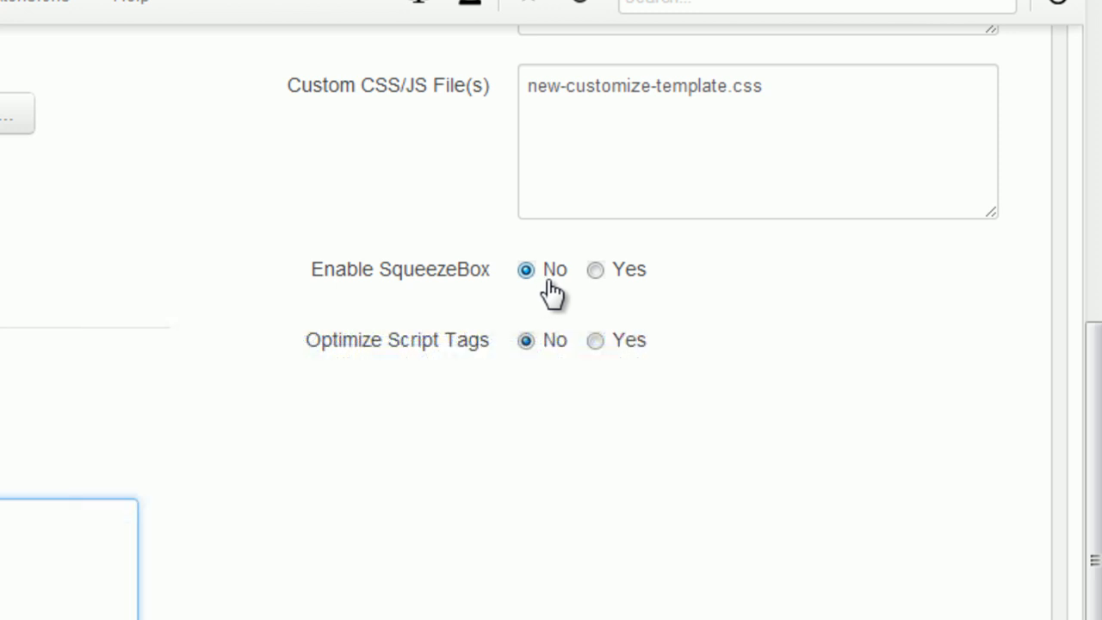
Step: Set Enable SqueezeBox and Optimize Script Tags both to Yes
click(593, 268)
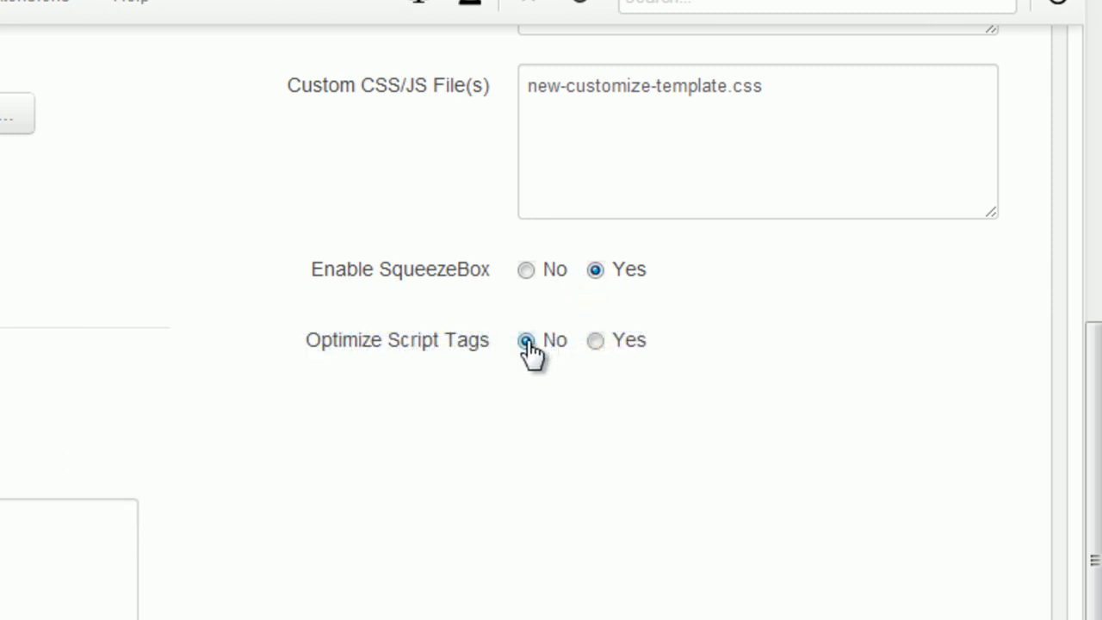
click(523, 341)
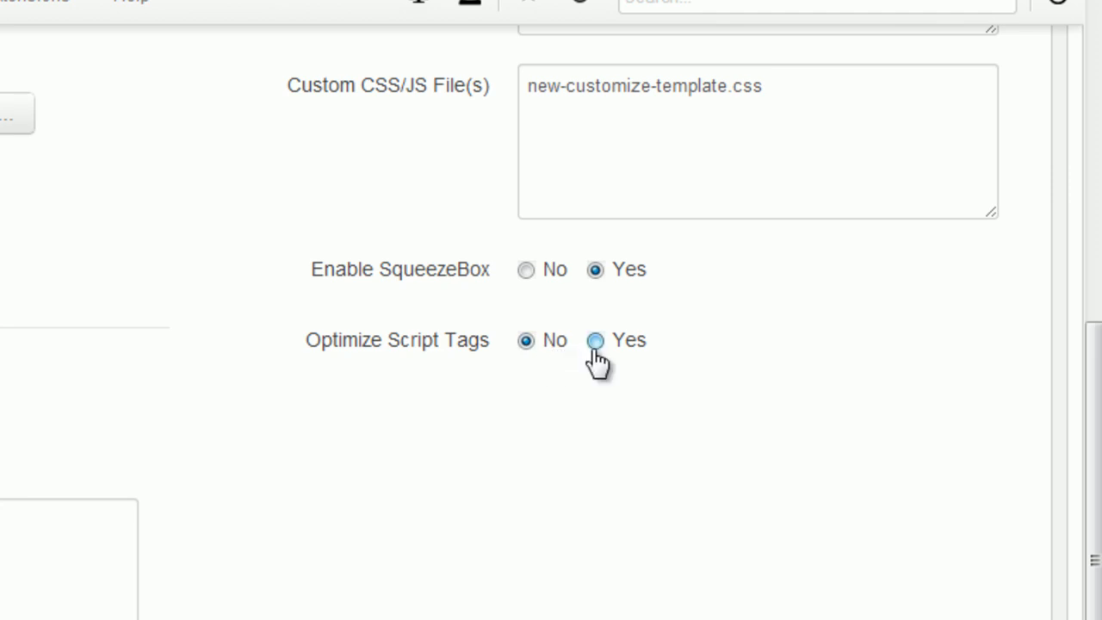
click(596, 341)
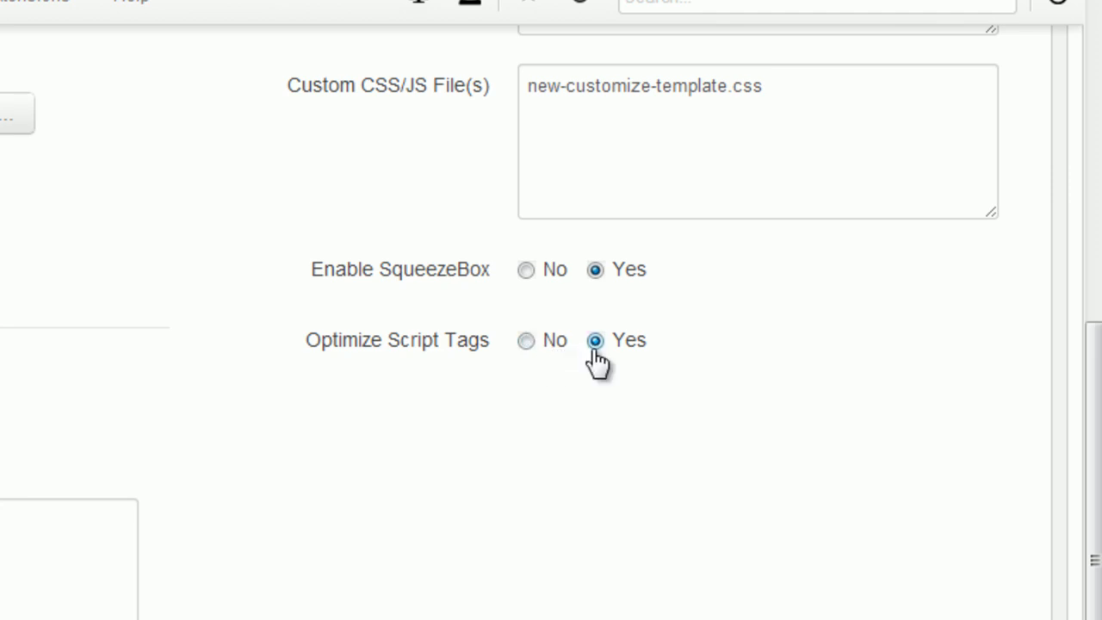